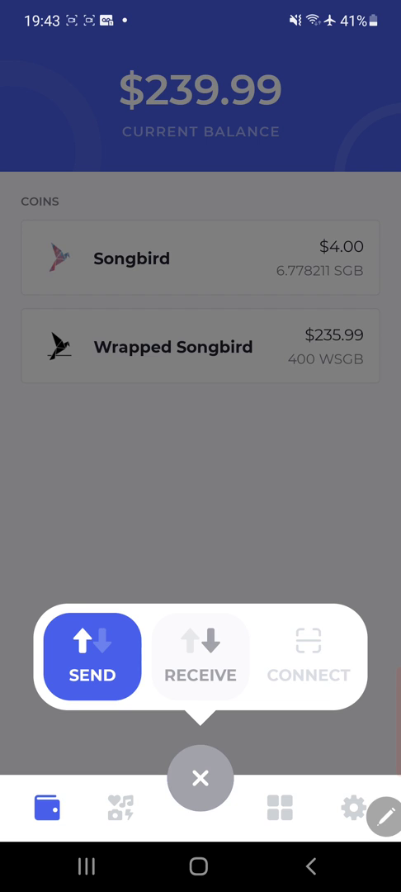
# View the SGB receive address QR, then go back toward the Songbird coin page.
pyautogui.click(200, 656)
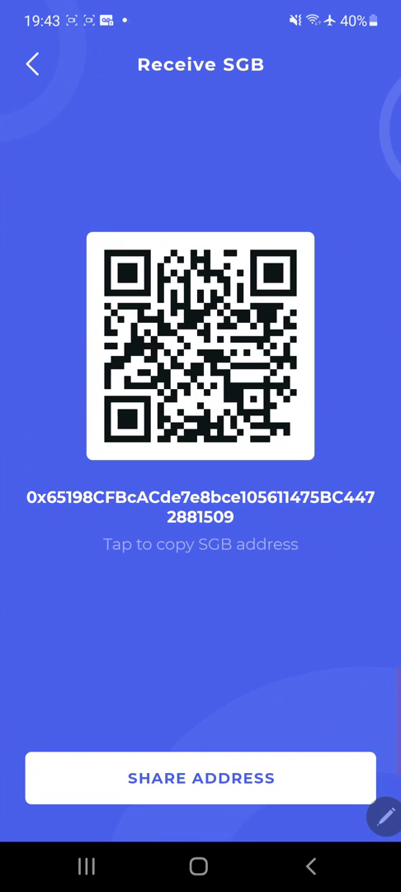
pyautogui.click(33, 64)
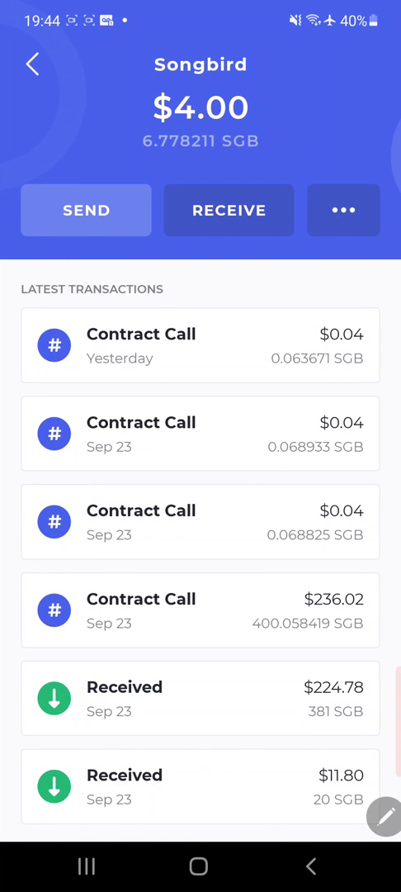
# Open the Songbird address in Songbird Explorer and browse its transactions.
pyautogui.click(348, 210)
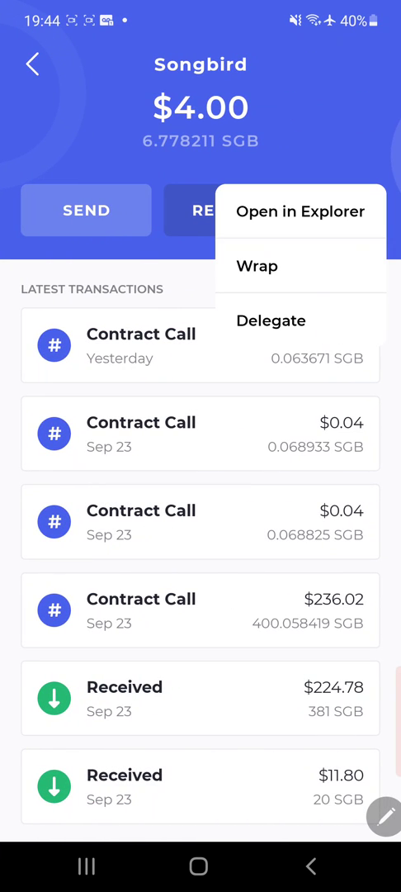
pyautogui.click(301, 212)
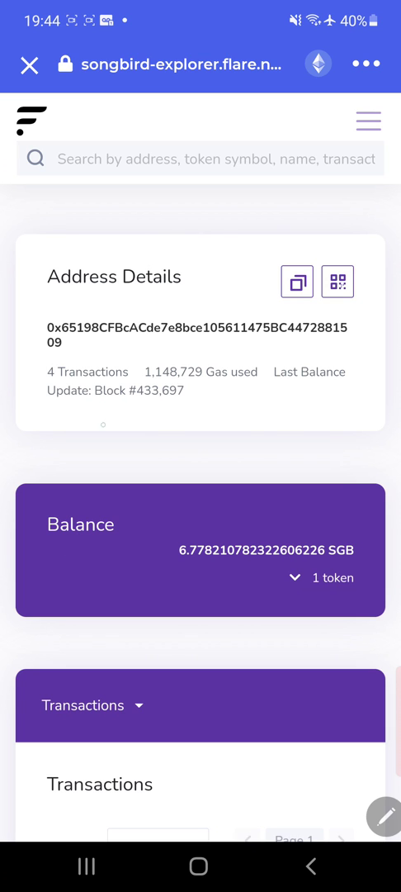
pyautogui.scroll(-3)
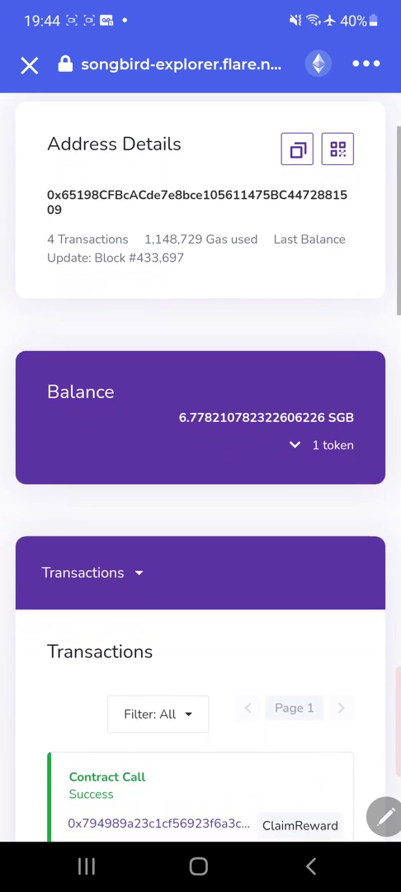
pyautogui.scroll(-3)
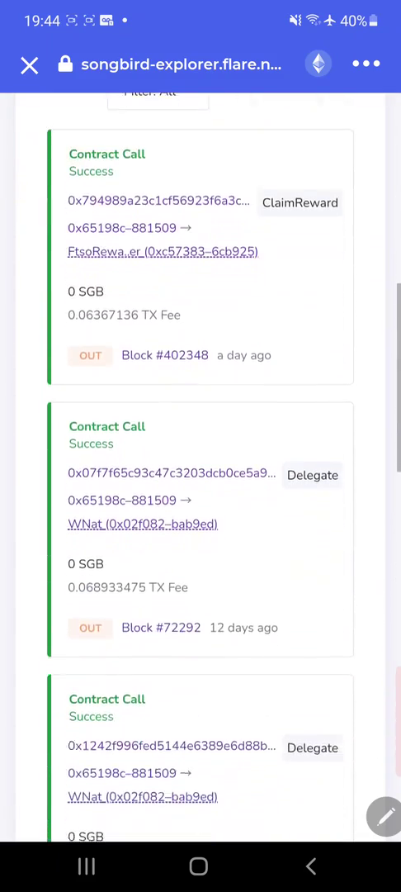
pyautogui.scroll(-3)
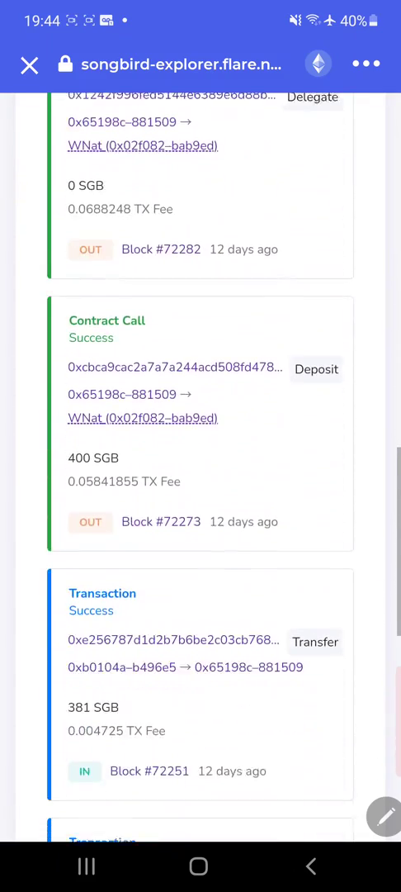
pyautogui.scroll(-3)
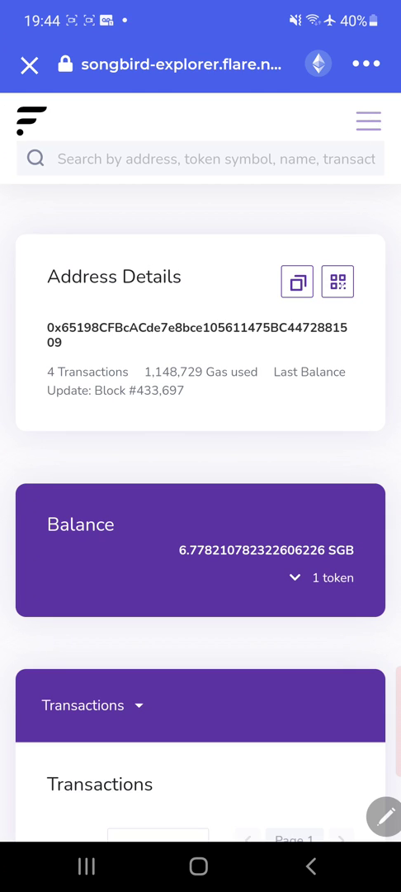
# Copy the Wrapped Songbird (WSGB) contract address from Explorer's tokens list and close the browser.
pyautogui.click(368, 120)
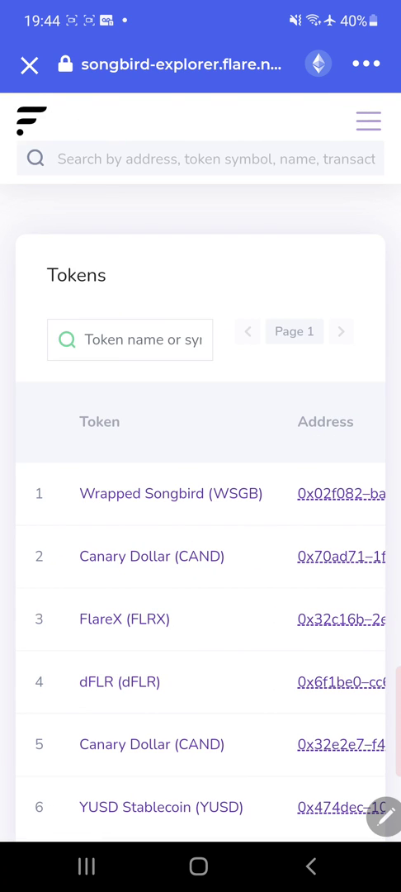
pyautogui.click(172, 493)
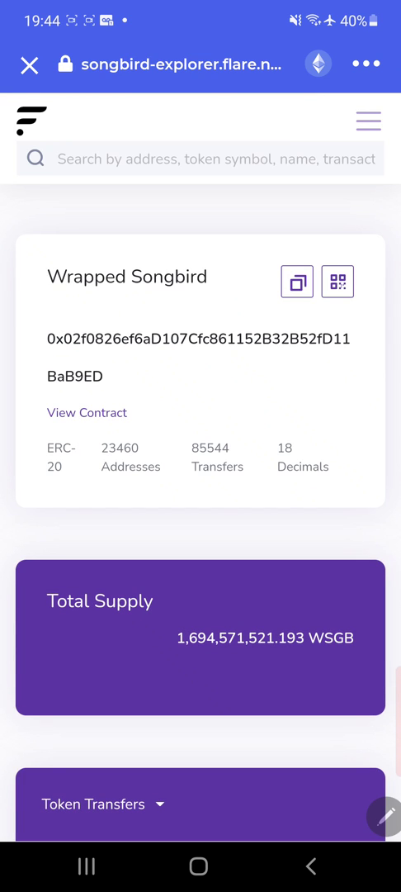
pyautogui.click(295, 281)
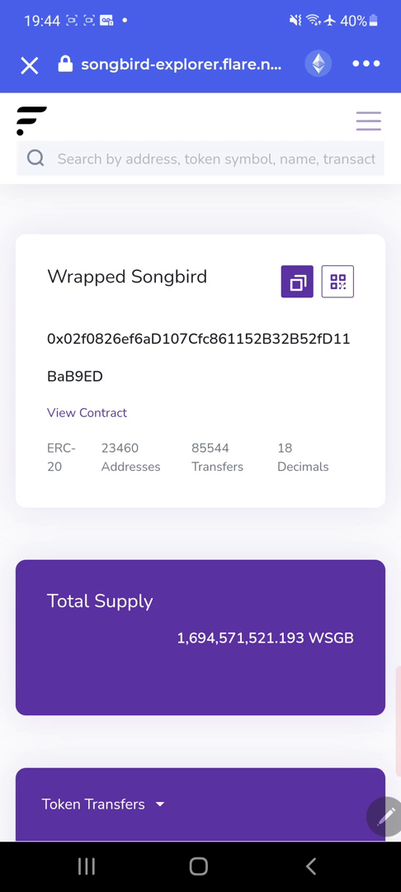
pyautogui.click(30, 65)
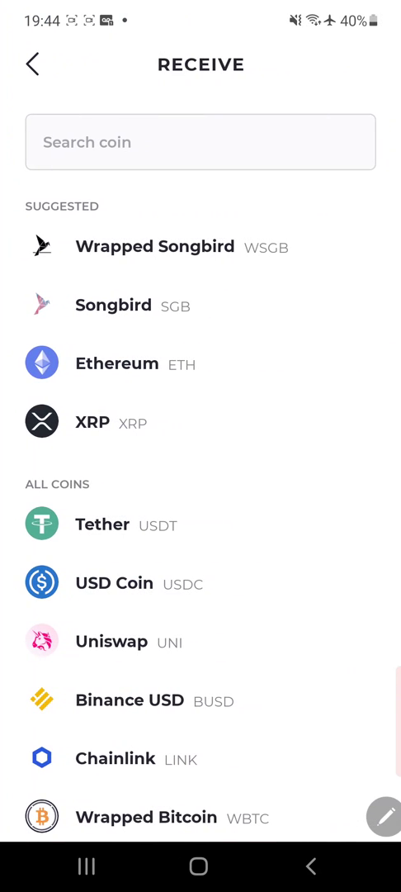
# Add WSGB as a custom token from the pasted contract address and start wrapping 1 SGB.
pyautogui.click(200, 142)
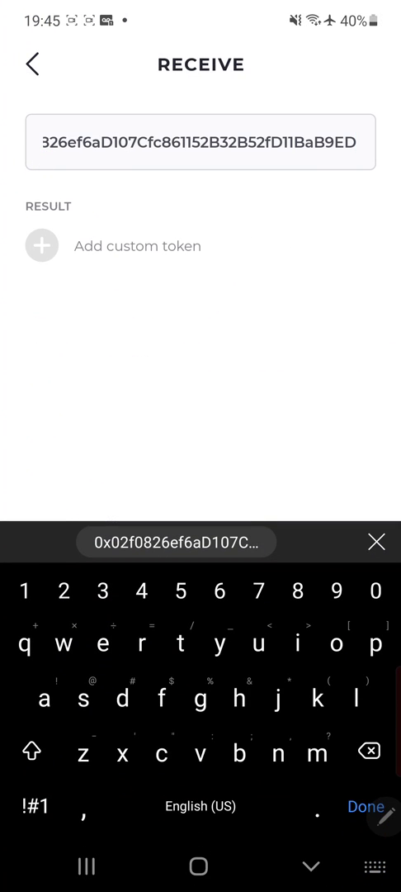
pyautogui.click(136, 245)
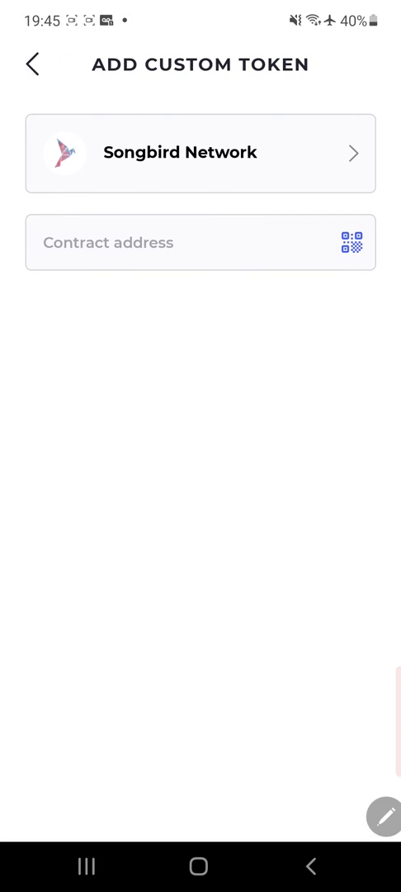
pyautogui.click(201, 152)
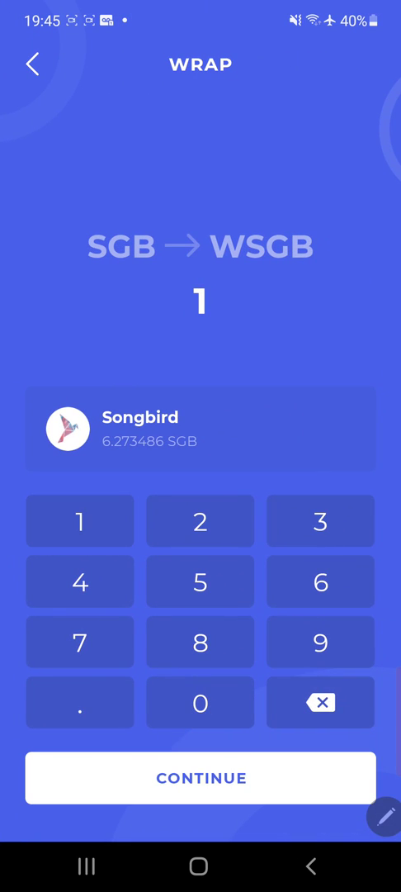
# Continue to the confirmation for wrapping 1 SGB with its 0.0859 SGB fee.
pyautogui.click(201, 778)
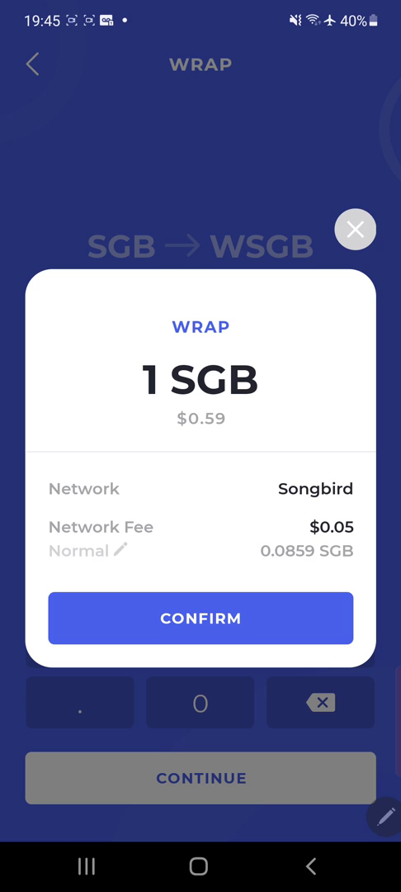
# Dismiss the wrap sheet and open the Wrapped Songbird page showing 400 WSGB.
pyautogui.click(199, 619)
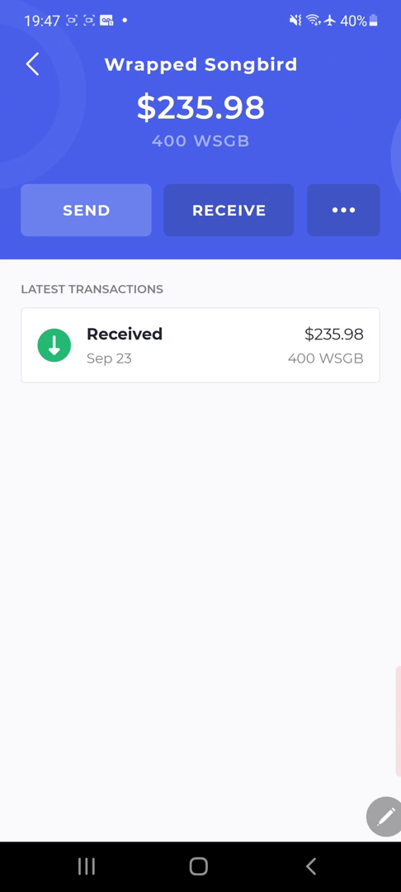
# Undelegate all WSGB from FTSO UK and Sun-Dara and close the submitted notice.
pyautogui.click(348, 210)
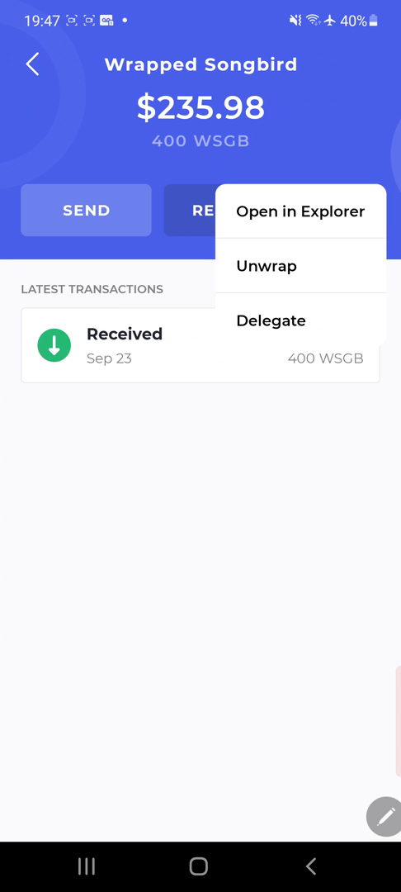
pyautogui.click(272, 321)
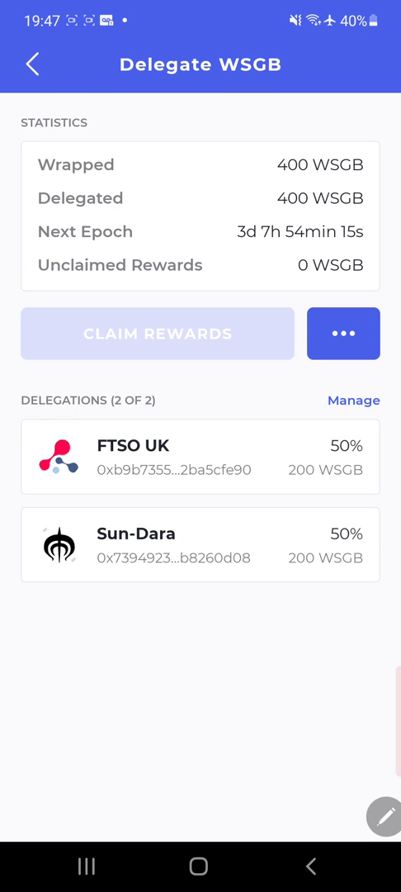
pyautogui.click(342, 333)
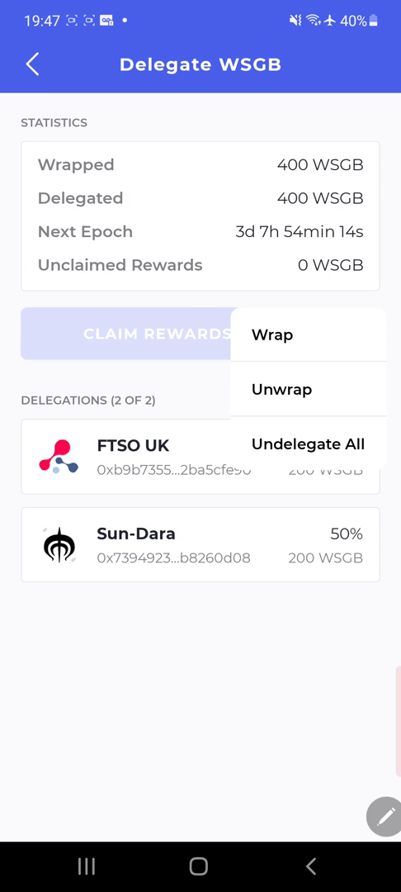
pyautogui.click(307, 444)
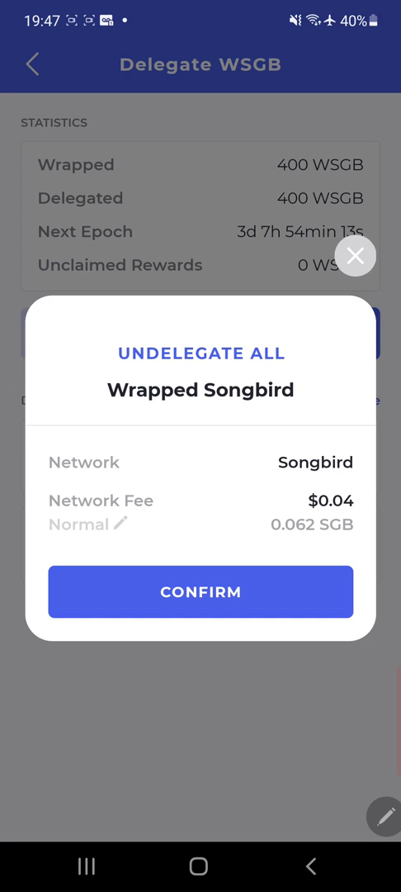
pyautogui.click(200, 591)
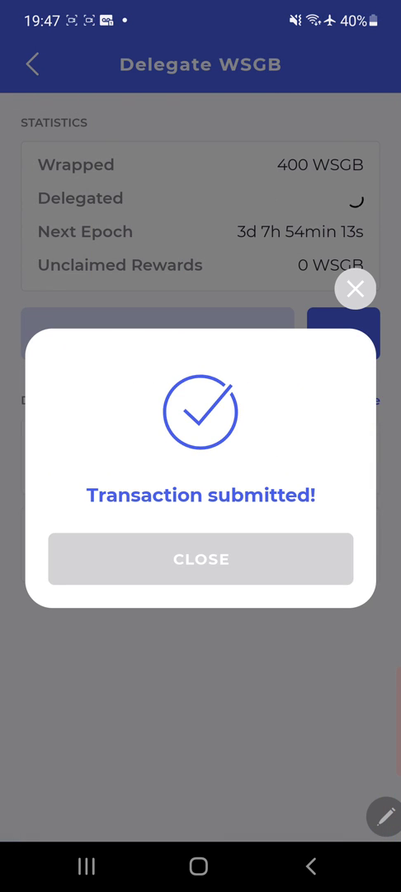
pyautogui.click(355, 289)
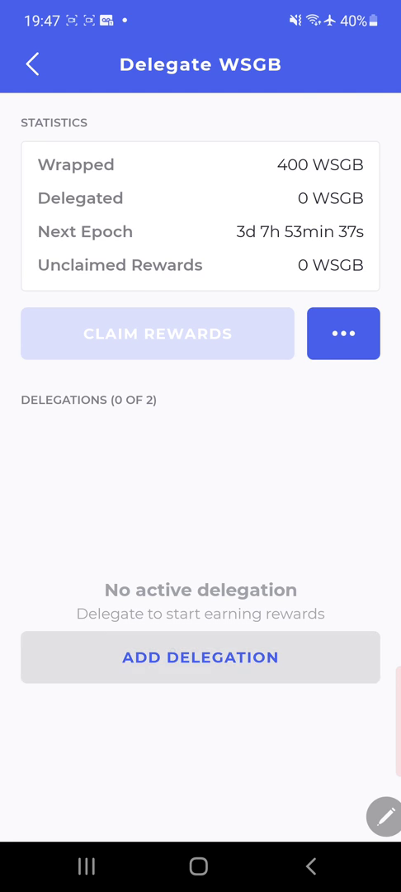
# Delegate 50% of the WSGB to Bifrost Oracle and dismiss the submitted notice.
pyautogui.click(200, 658)
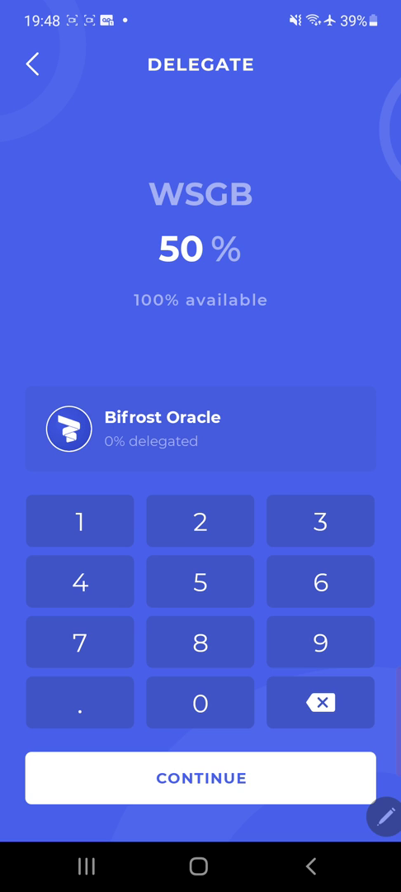
pyautogui.click(201, 778)
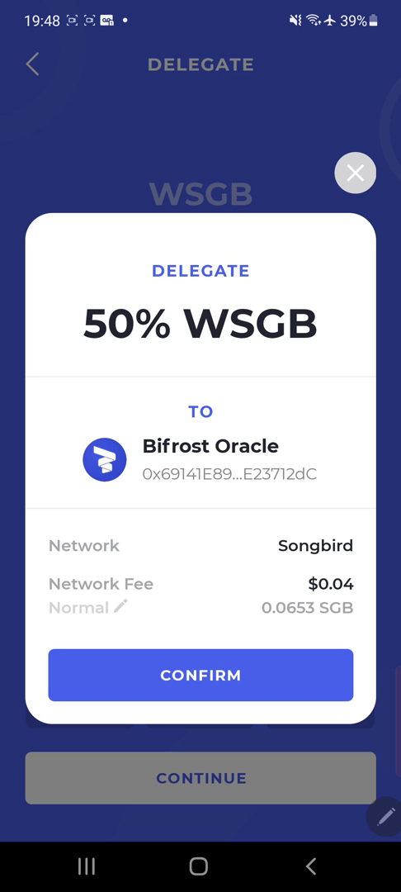
pyautogui.click(201, 675)
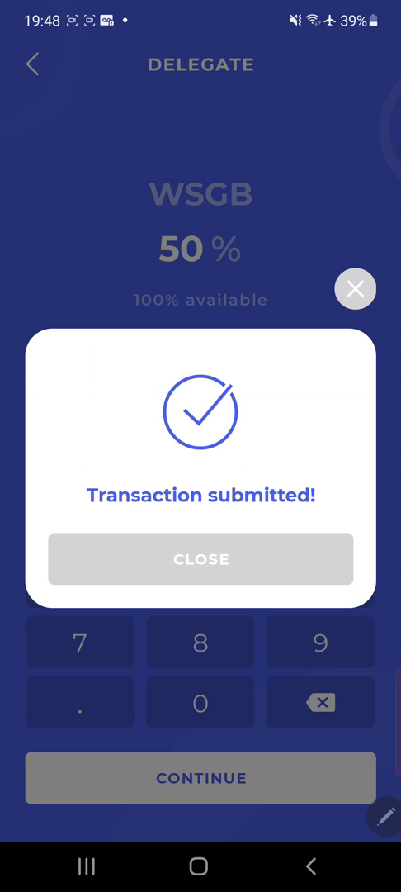
pyautogui.click(200, 559)
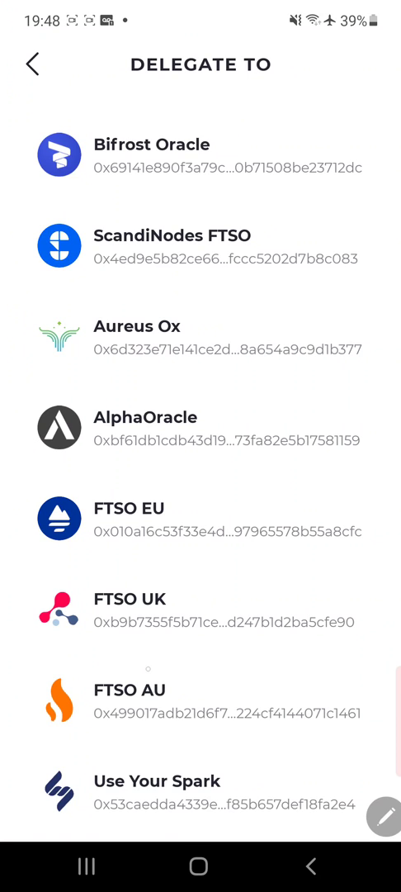
# Pick FTSO AU from the provider list and confirm a 50% WSGB delegation.
pyautogui.scroll(-3)
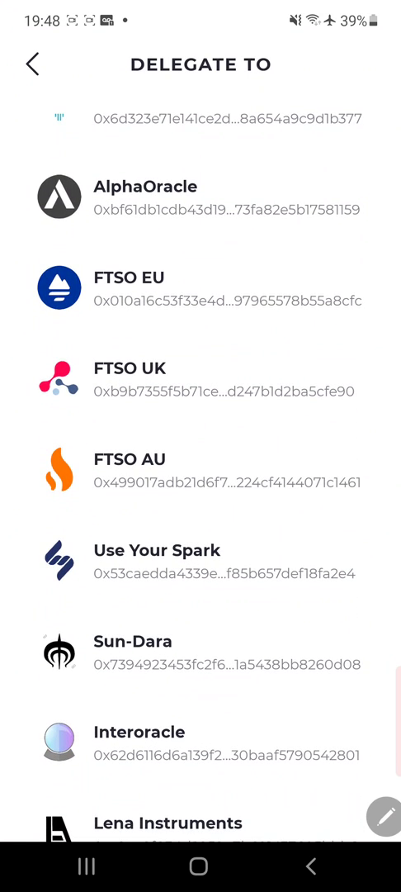
pyautogui.click(201, 482)
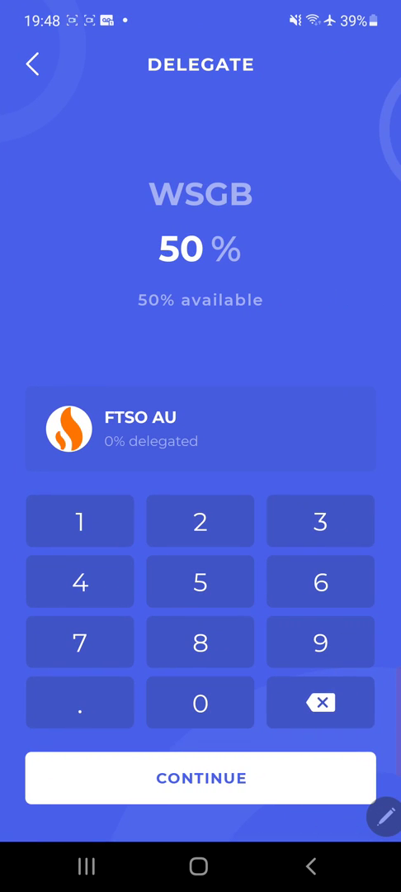
pyautogui.click(200, 778)
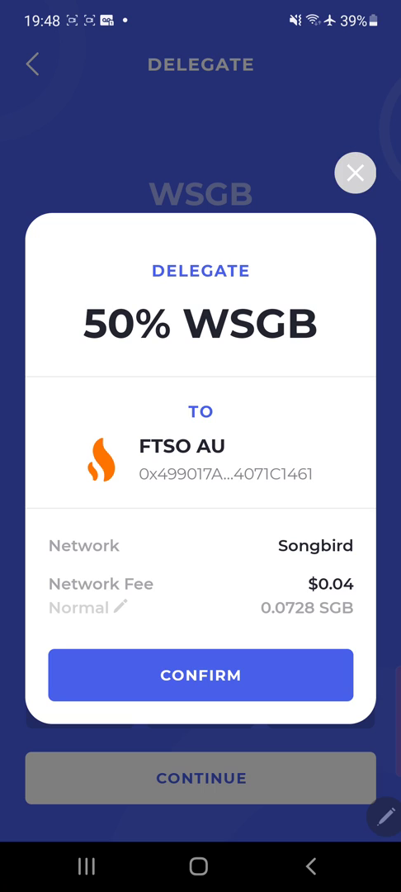
pyautogui.click(200, 675)
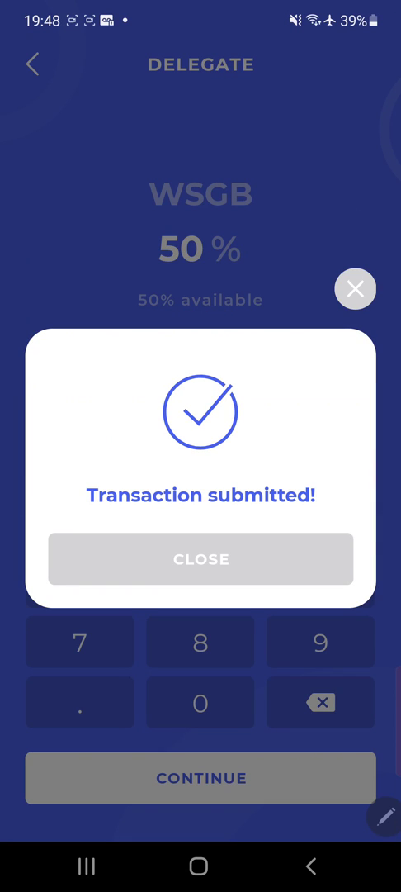
pyautogui.click(201, 559)
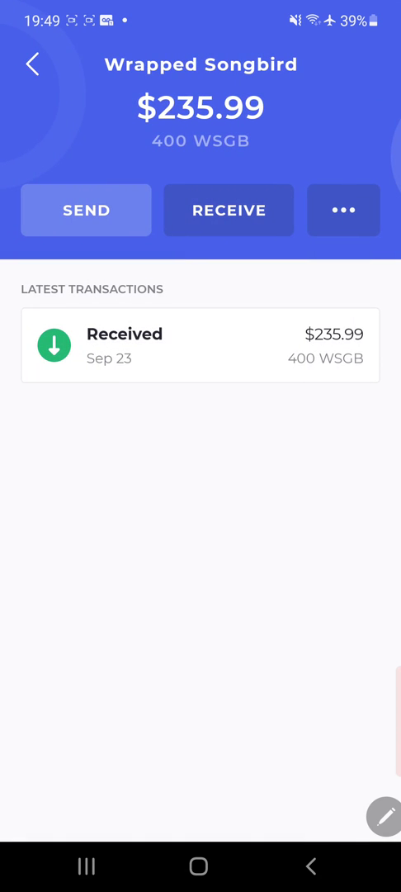
# Go back to the home screen listing 6.581063 SGB and 400 WSGB ($239.87 total).
pyautogui.click(30, 64)
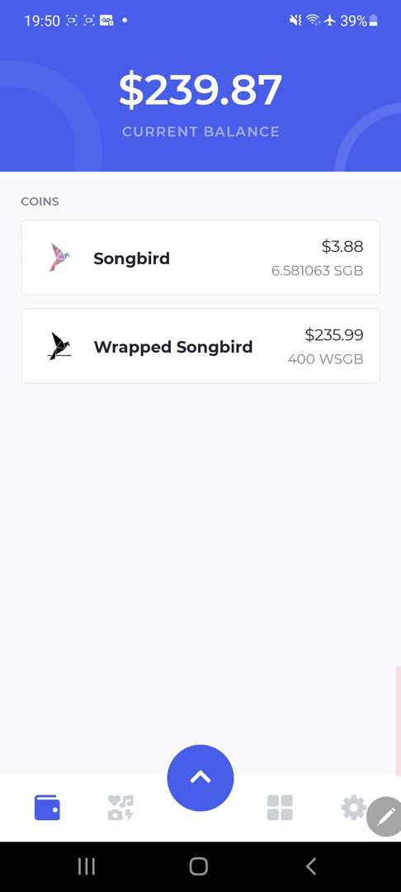
# Open the FlareX bookmark and connect the wallet on Songbird Network.
pyautogui.click(279, 808)
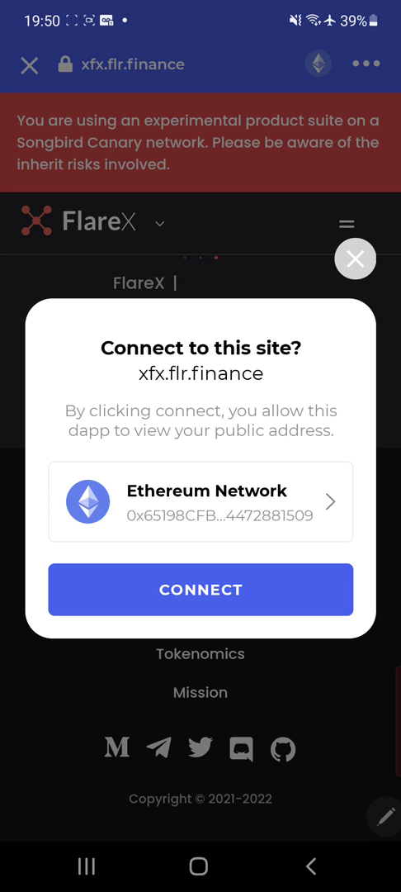
pyautogui.click(200, 501)
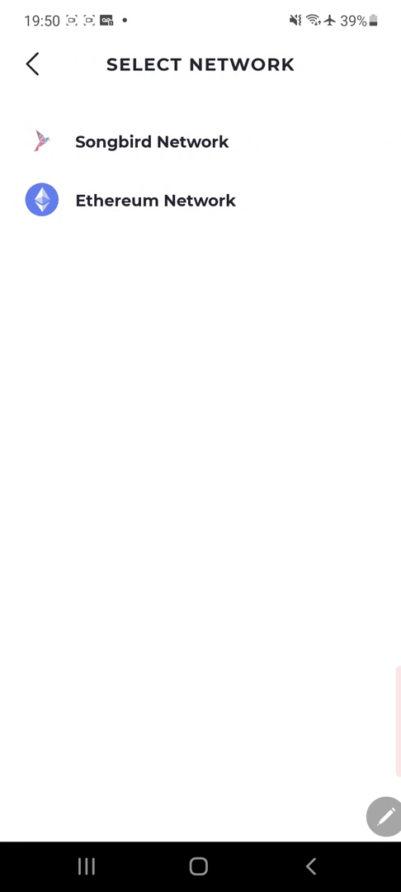
pyautogui.click(154, 141)
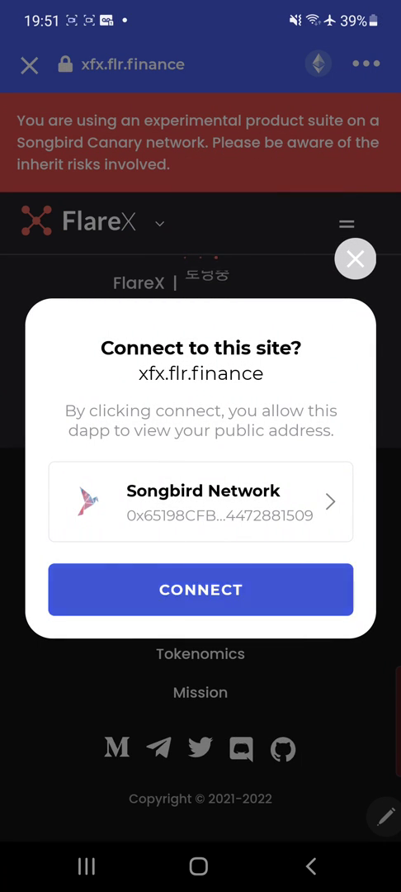
pyautogui.click(200, 589)
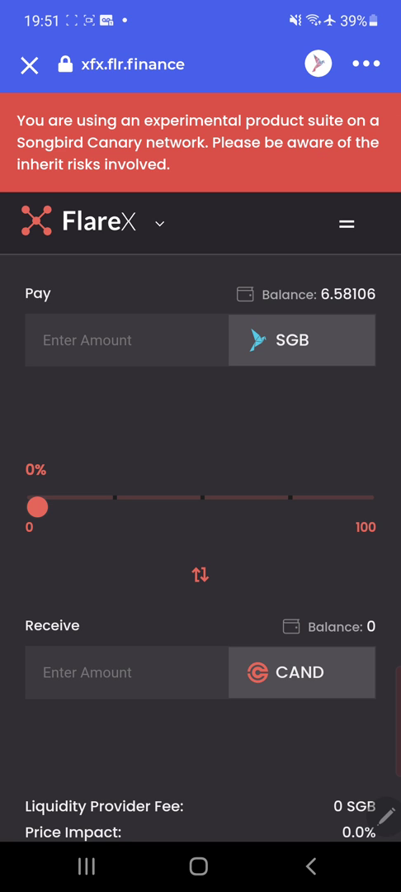
# Try SGB pay amounts with the slider, settling on 0.26324 SGB for about 0.1124 CAND.
pyautogui.scroll(-3)
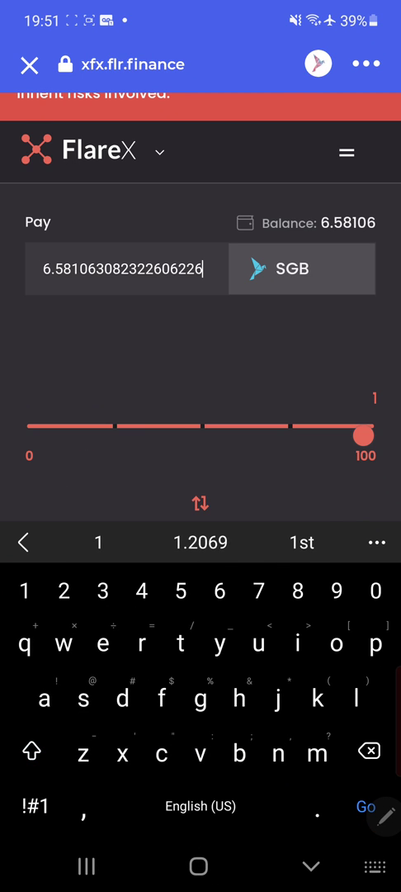
pyautogui.press('Backspace')
pyautogui.write('1')
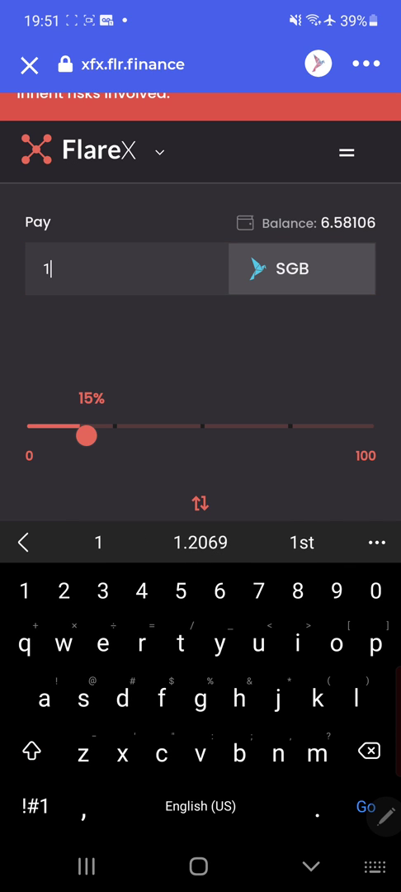
pyautogui.moveTo(85, 436); pyautogui.dragTo(367, 436)
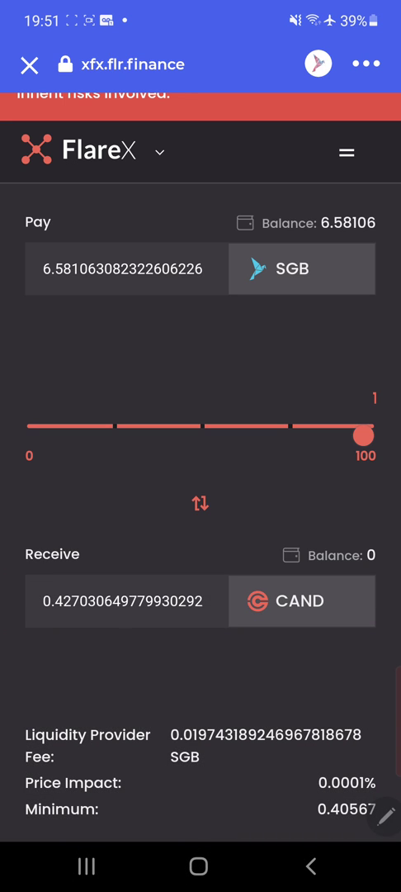
pyautogui.click(123, 269)
pyautogui.write('0.00000')
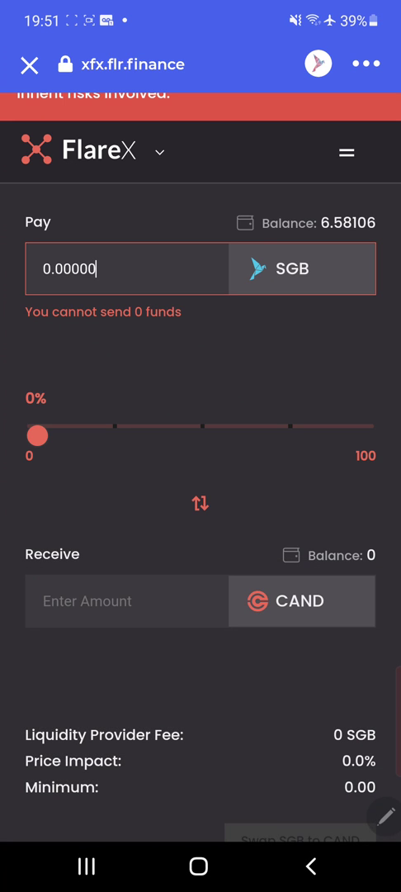
pyautogui.scroll(-3)
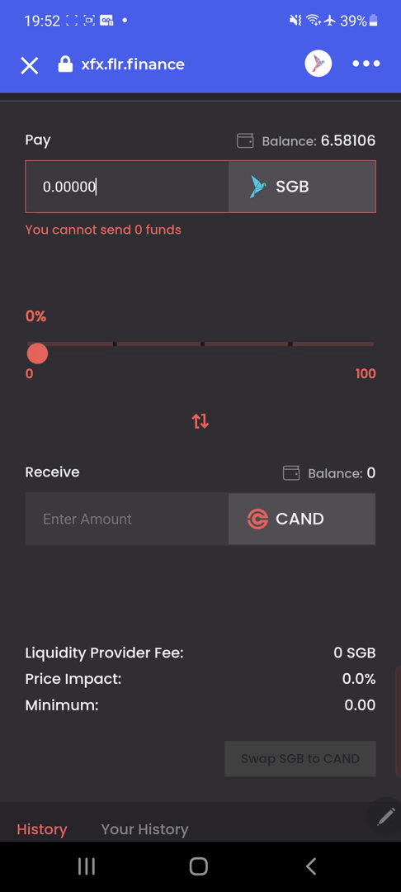
pyautogui.scroll(-3)
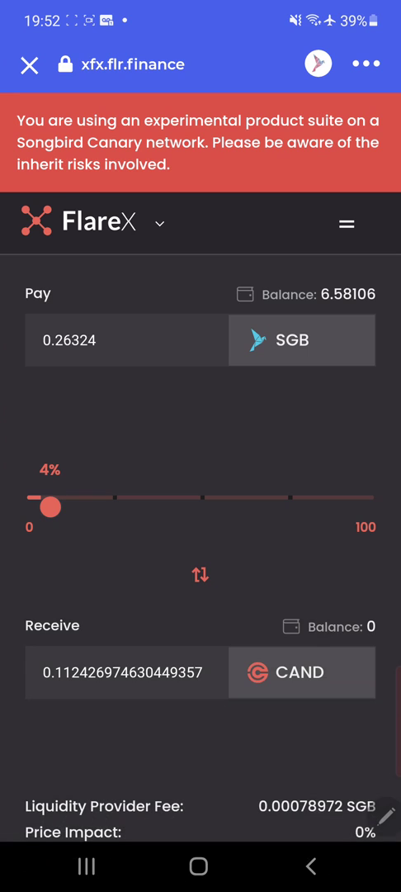
# Close FlareX via its menu, returning to the Flare and FlareX bookmarks.
pyautogui.click(346, 224)
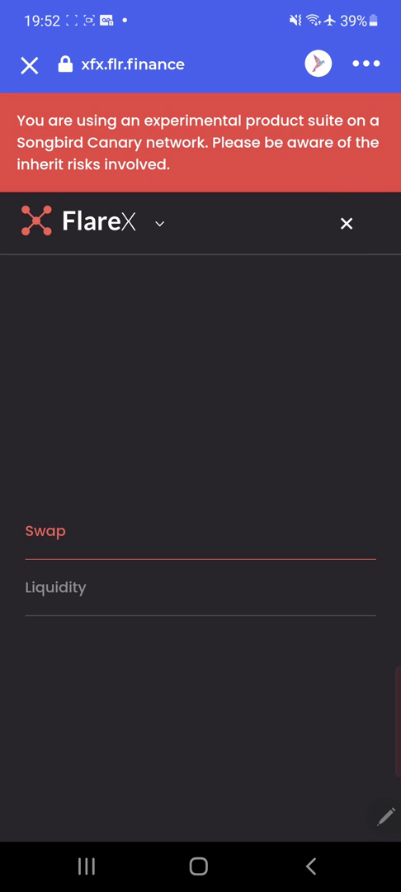
pyautogui.click(55, 587)
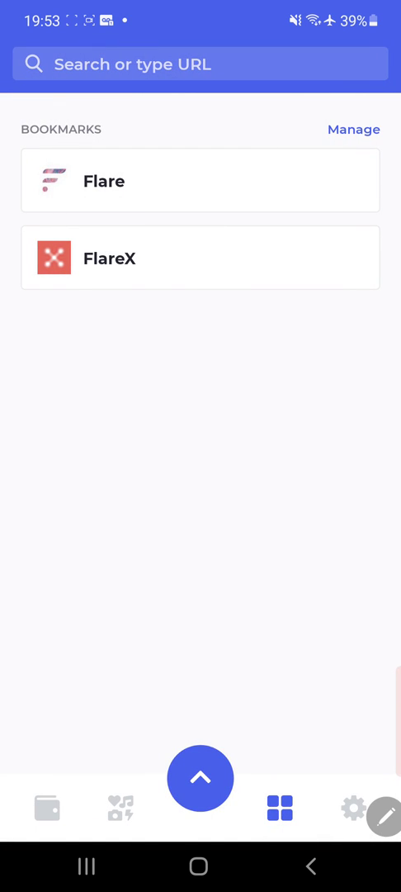
# Browse Settings, Browser and Collectibles, ending on balances showing 6.581063 SGB and 400 WSGB.
pyautogui.click(354, 807)
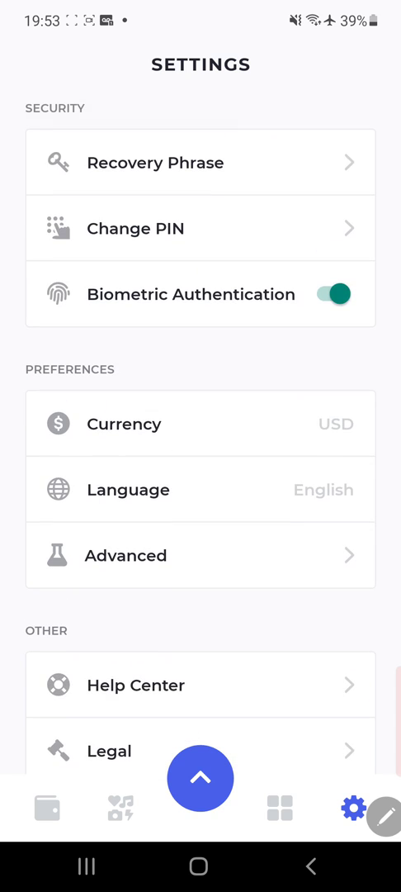
pyautogui.click(279, 808)
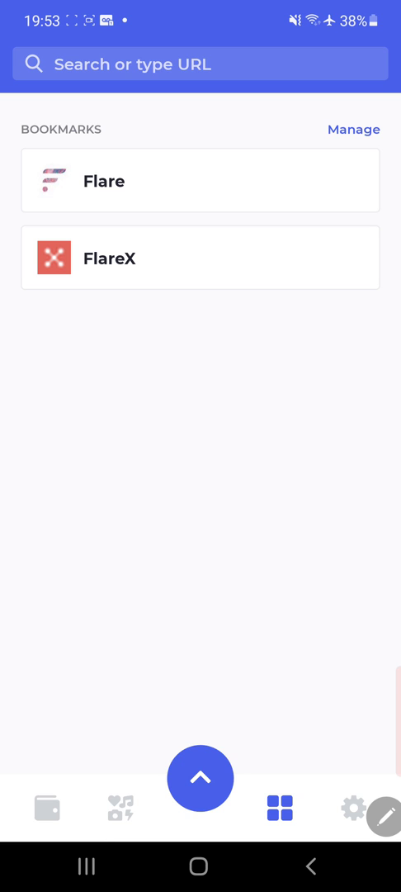
pyautogui.click(121, 808)
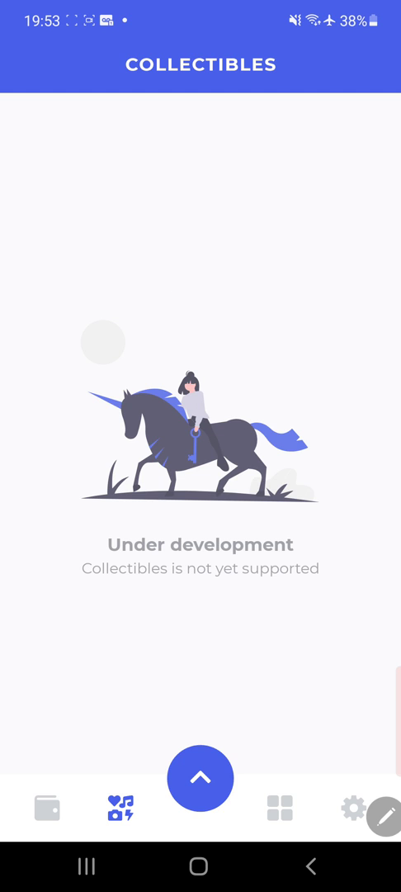
pyautogui.click(48, 808)
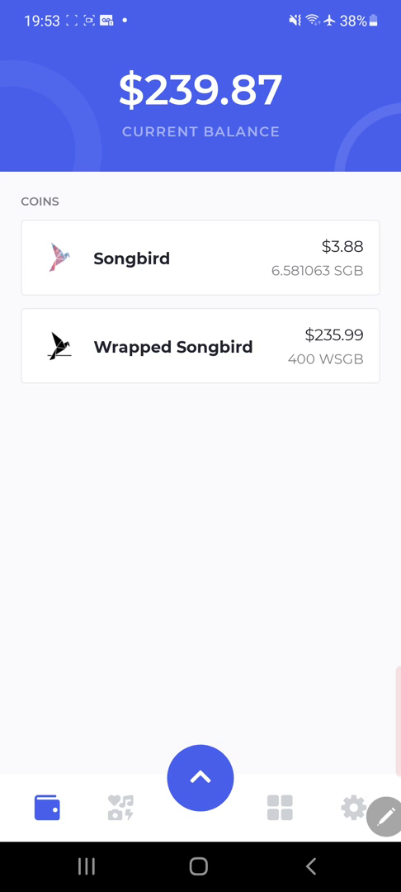